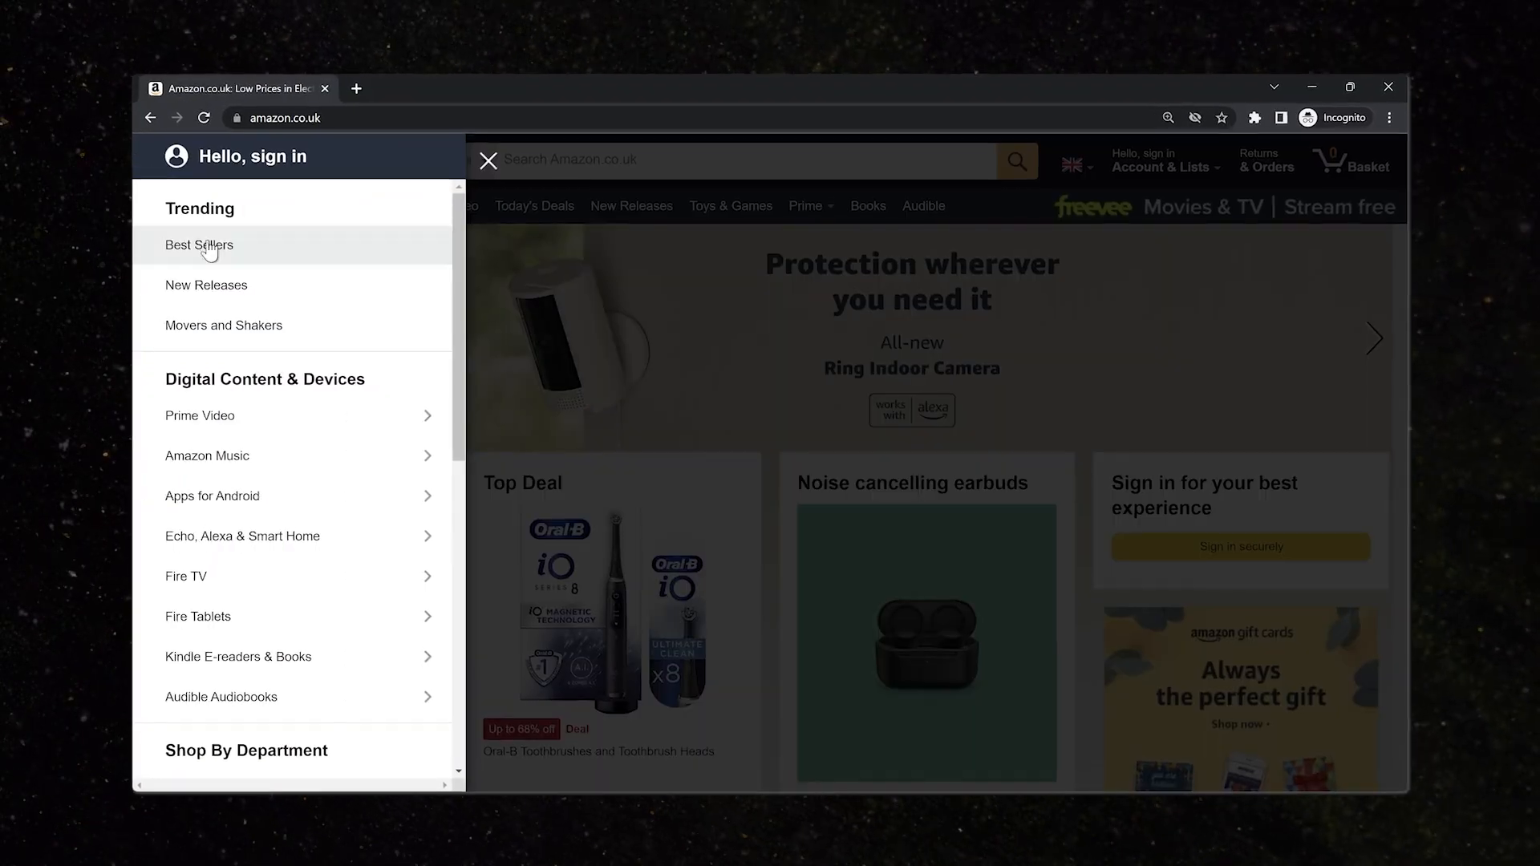
# - Open the Amazon Music submenu under Digital Content & Devices in the side menu
pyautogui.click(207, 456)
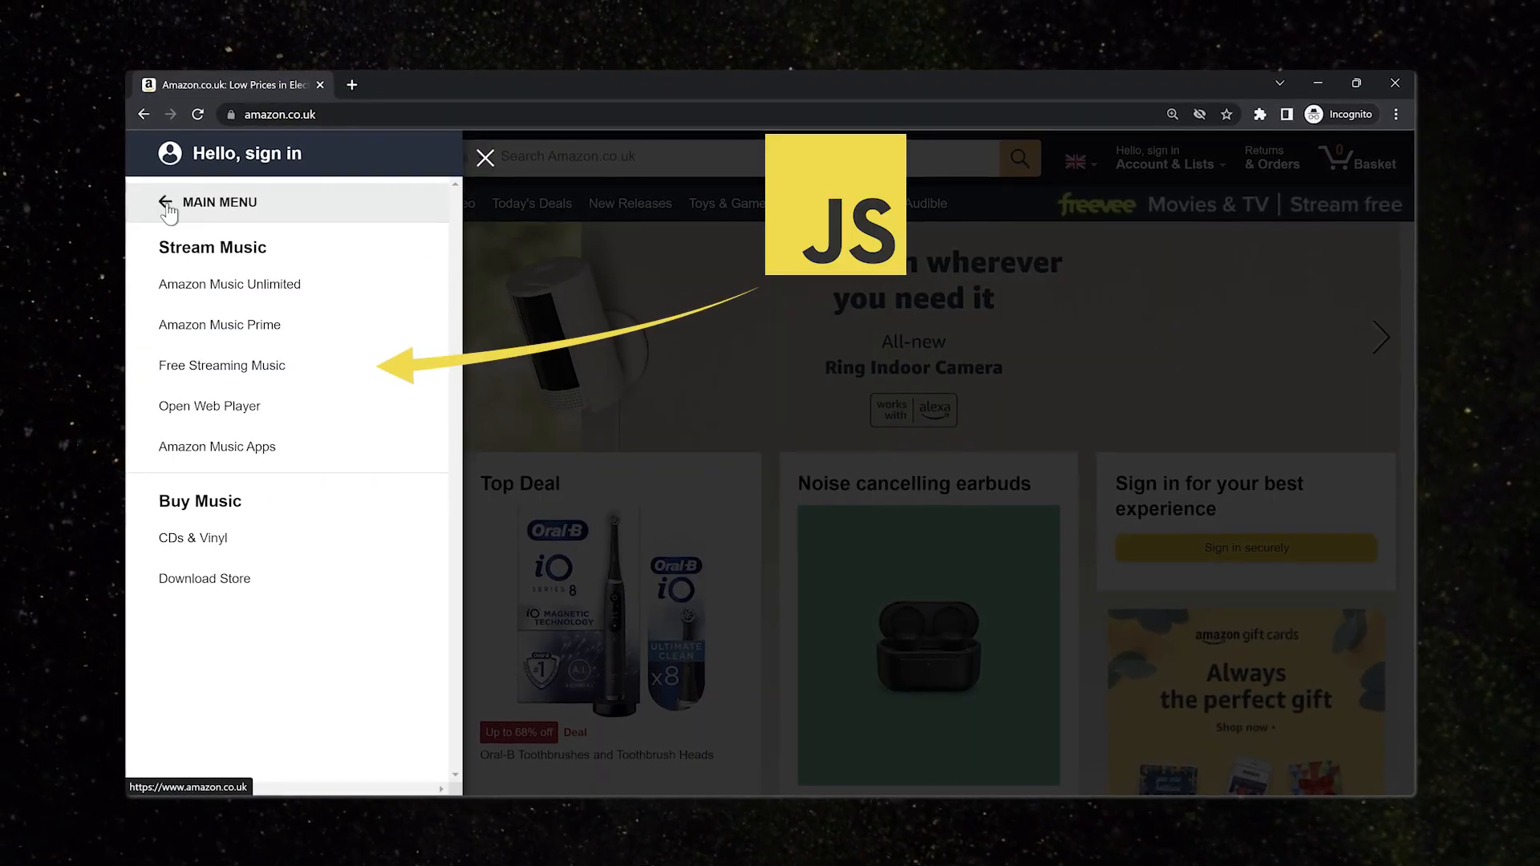